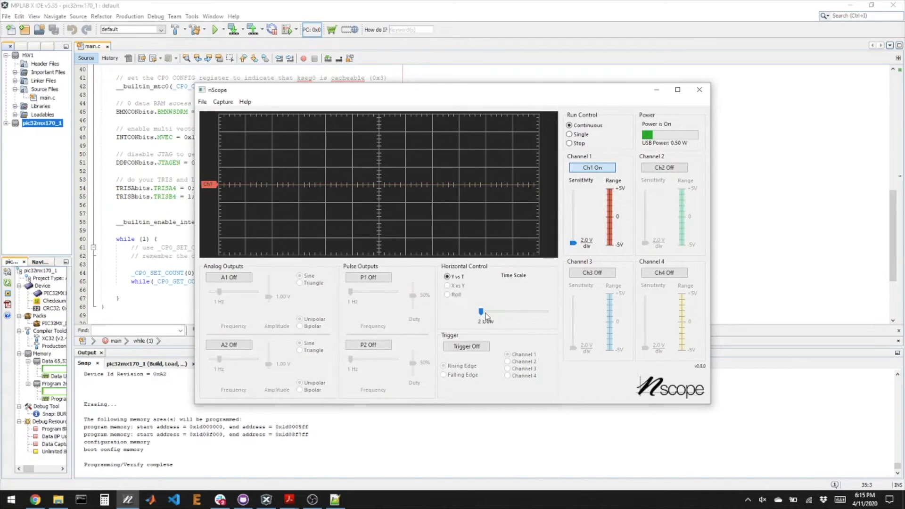
Drag the Horizontal Control time scale slider to 500 ms/div with channel 1 capturing
left_click_drag(481, 311, 489, 312)
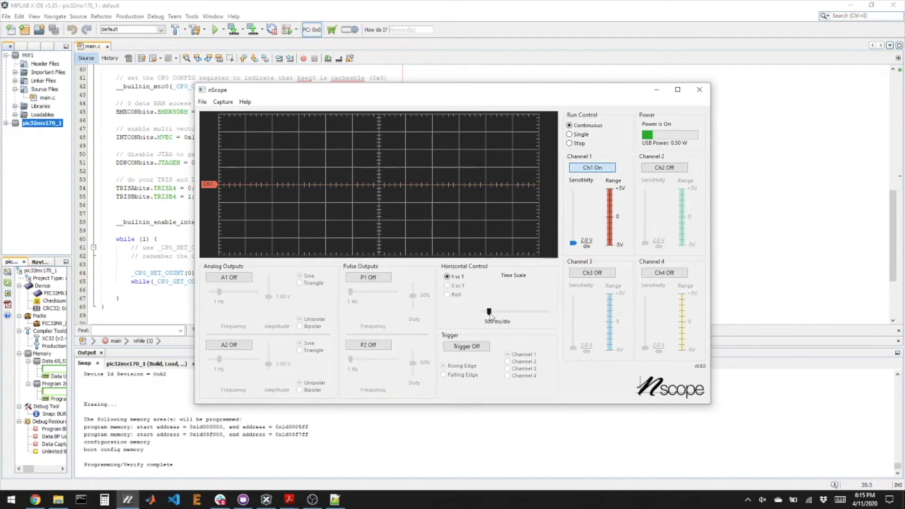